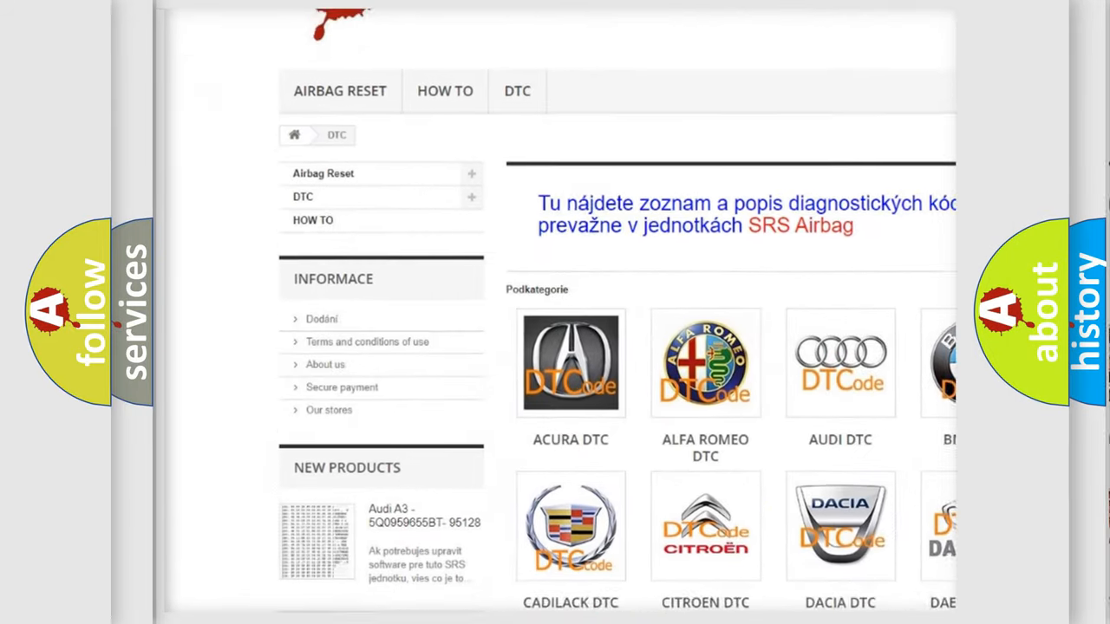
scroll(down, 3)
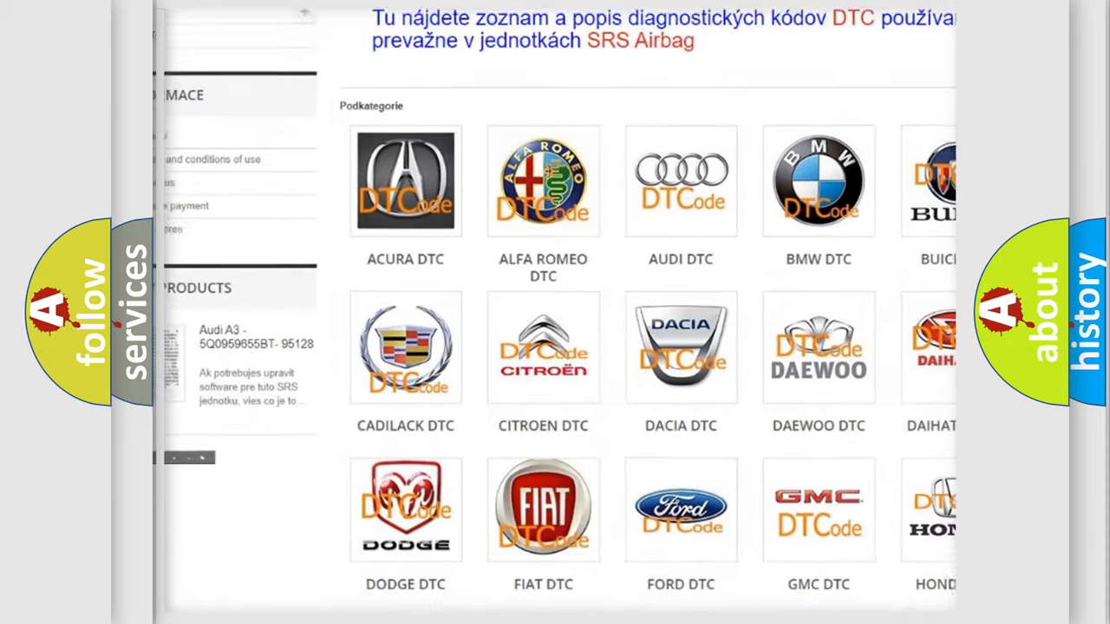
scroll(down, 3)
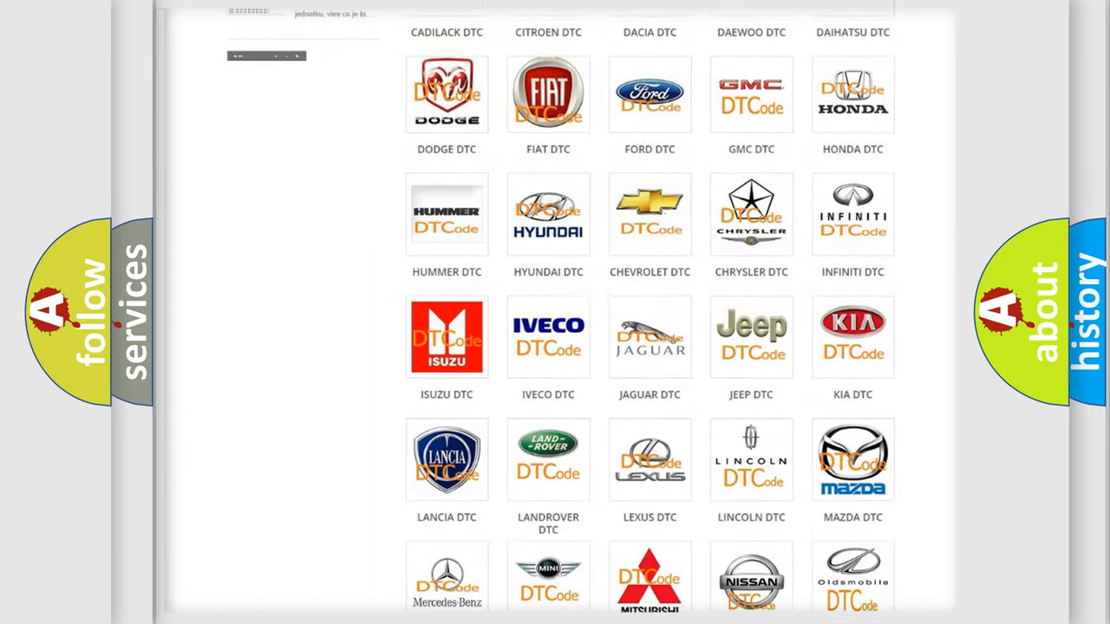
scroll(down, 3)
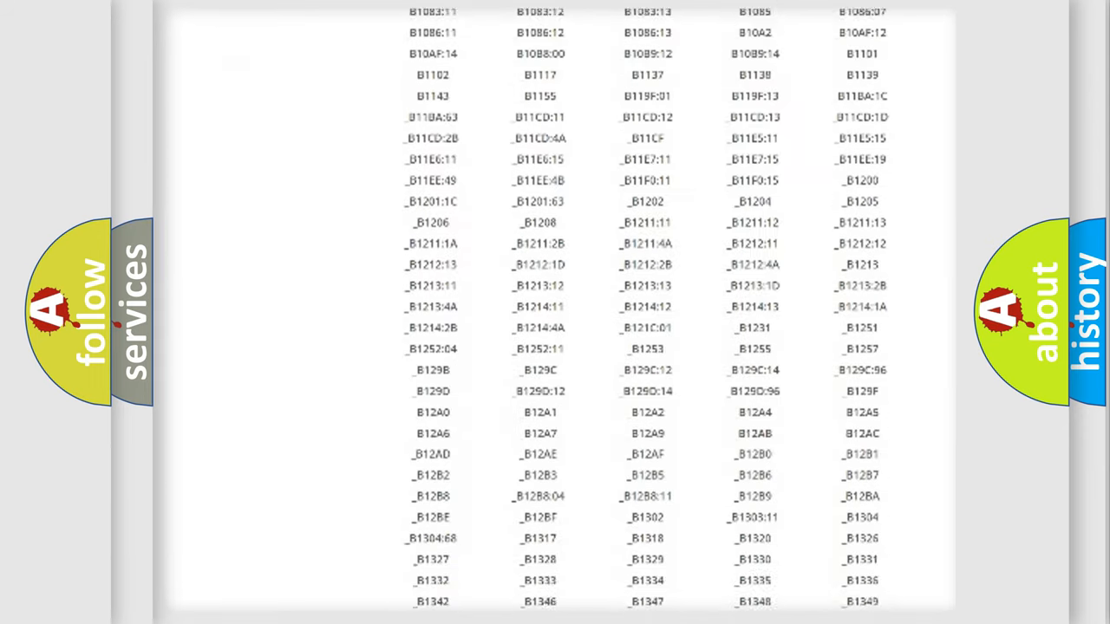
scroll(down, 3)
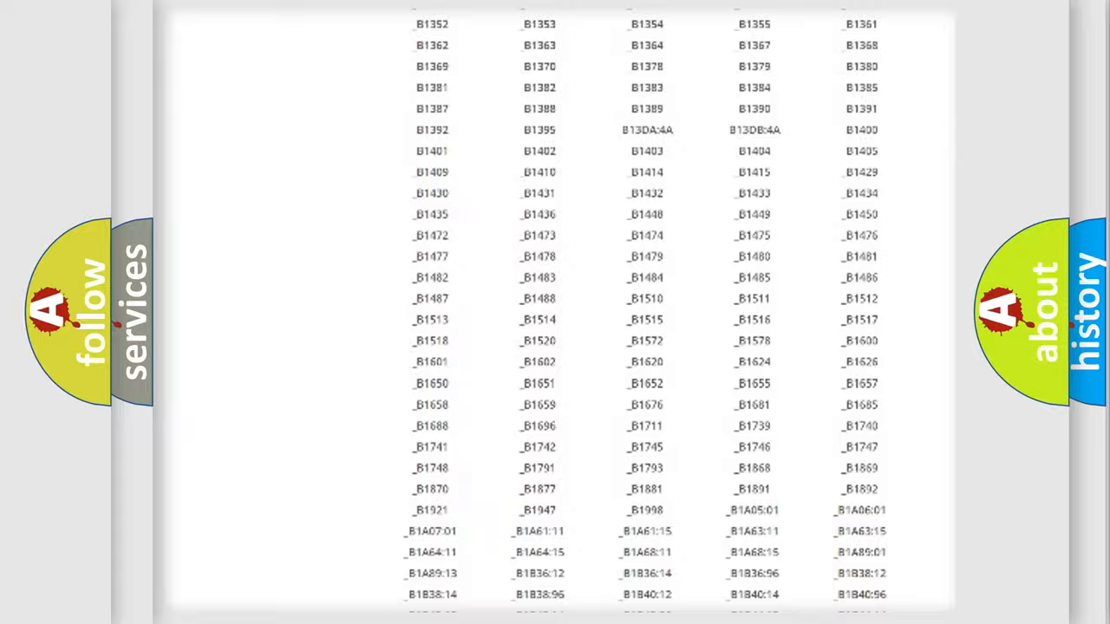